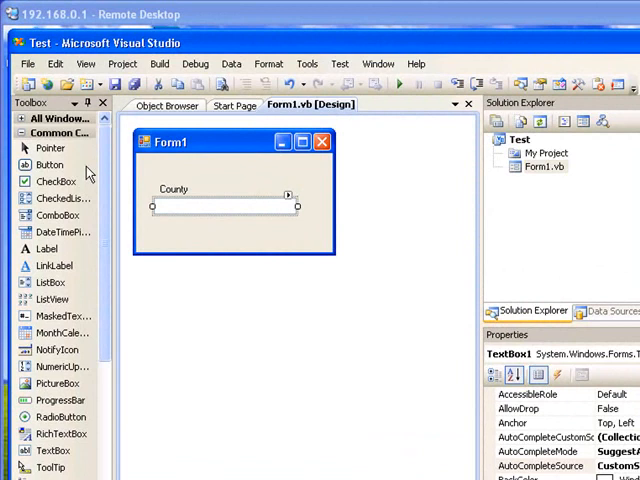
{"action": "mouse_move", "coordinate": [70, 165]}
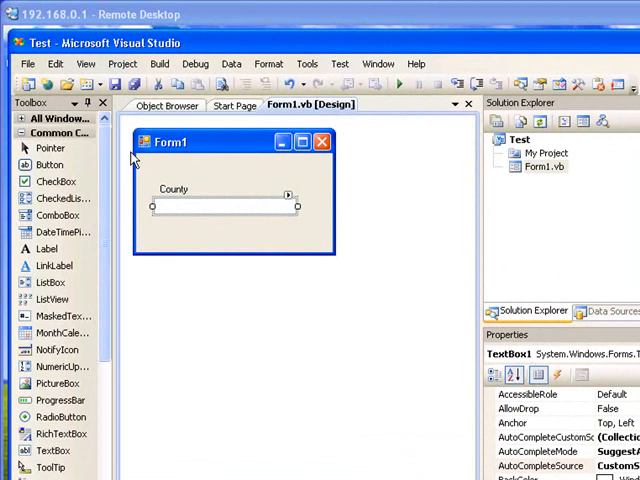
{"action": "mouse_move", "coordinate": [140, 160]}
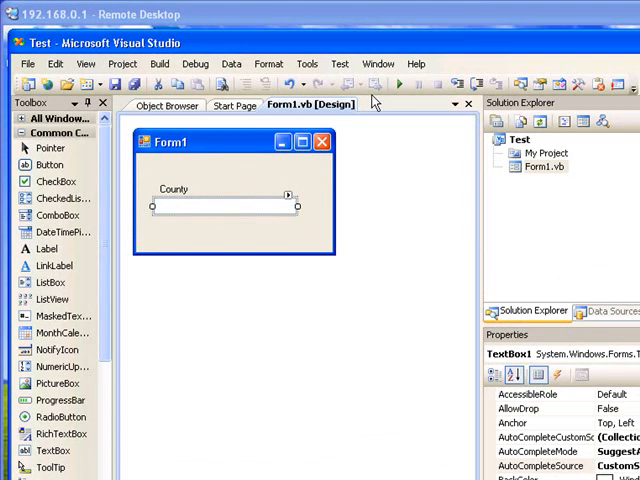
{"action": "mouse_move", "coordinate": [385, 98]}
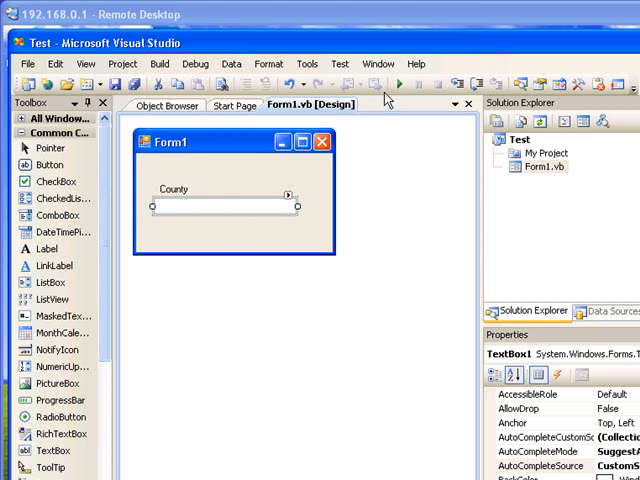
{"action": "mouse_move", "coordinate": [402, 92]}
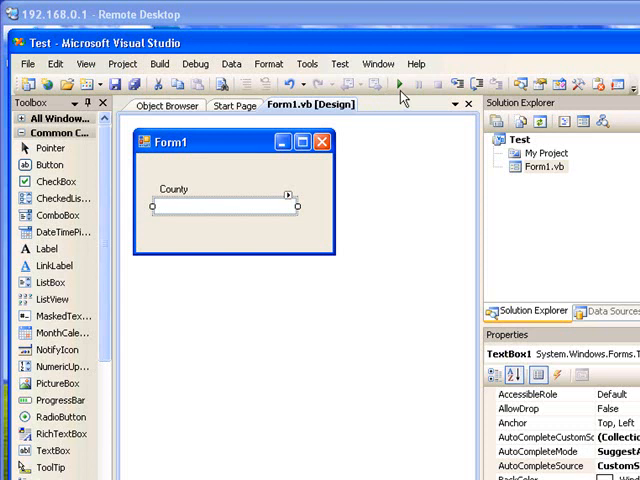
Run the form and enter 'canada' in the County box to test it before suggestions exist
{"action": "left_click", "coordinate": [395, 77]}
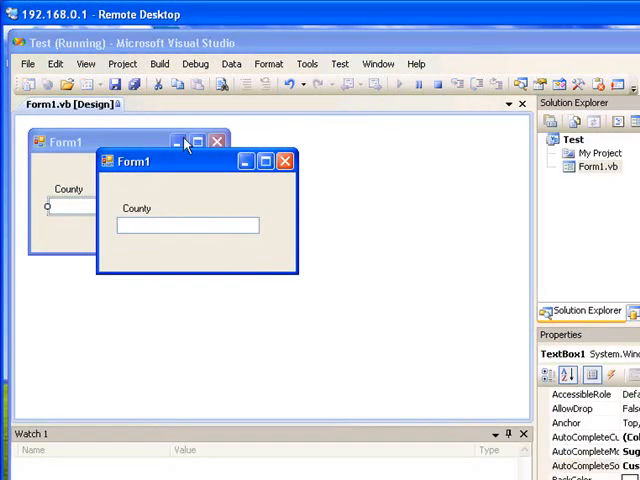
{"action": "left_click_drag", "start_coordinate": [131, 161], "coordinate": [230, 197]}
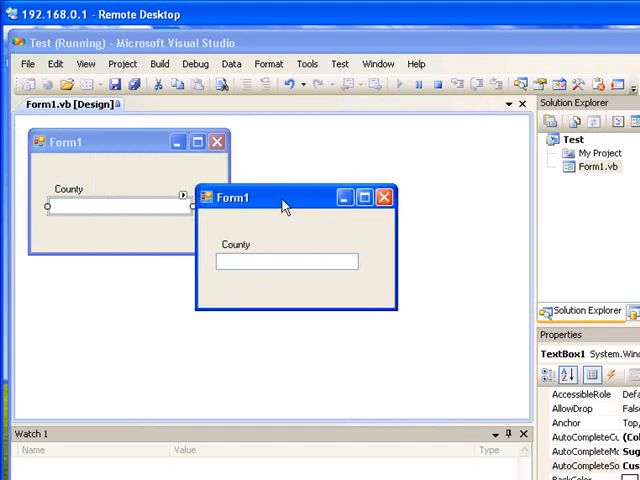
{"action": "left_click", "coordinate": [285, 261]}
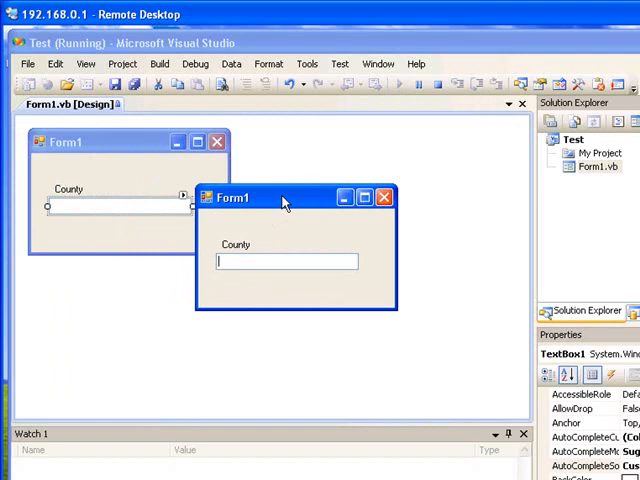
{"action": "type", "text": "canada"}
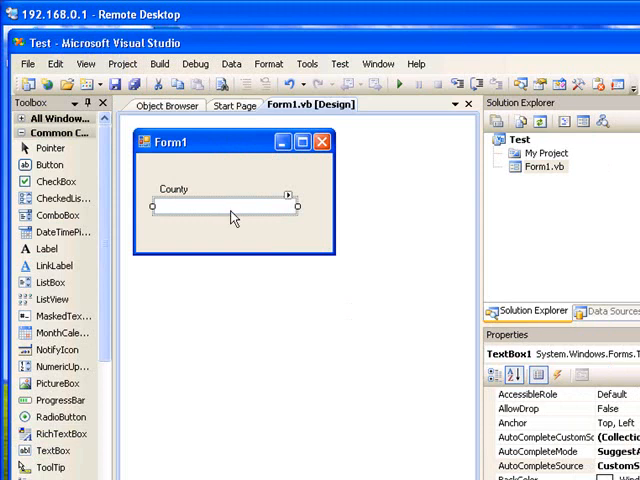
{"action": "mouse_move", "coordinate": [587, 332]}
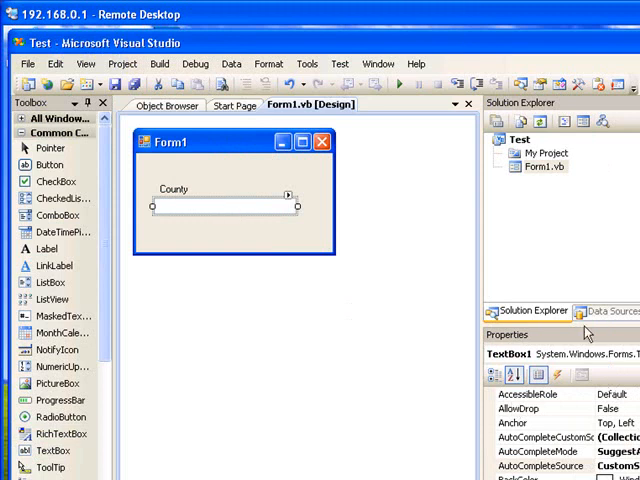
{"action": "mouse_move", "coordinate": [585, 323]}
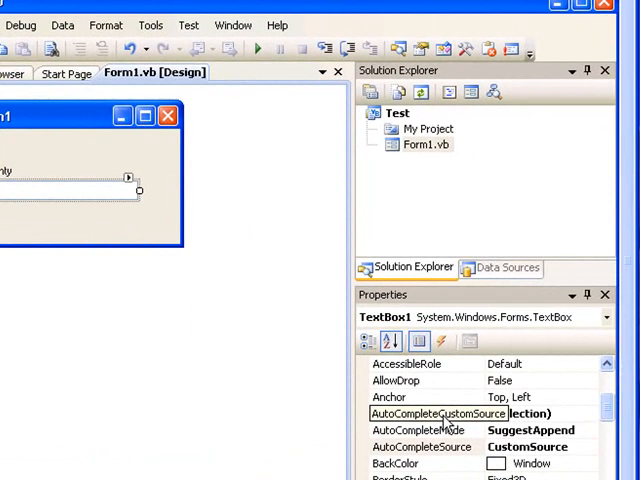
{"action": "mouse_move", "coordinate": [315, 418]}
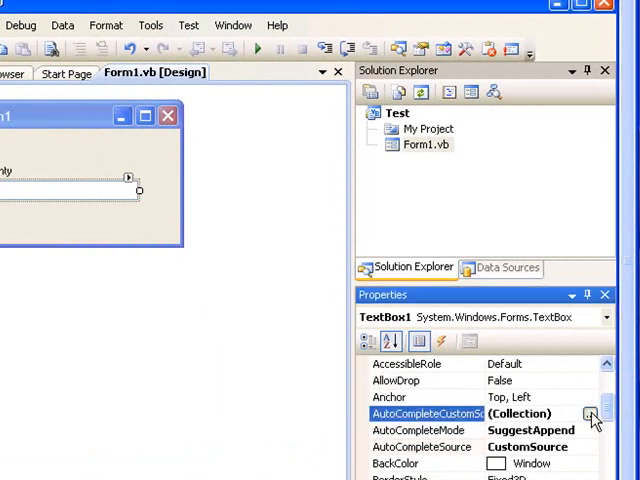
Fill the custom source with Canada, United Kingdom, USA, Cyprus, Sri Lanka and Germany
{"action": "left_click", "coordinate": [589, 412]}
{"action": "type", "text": "Germany"}
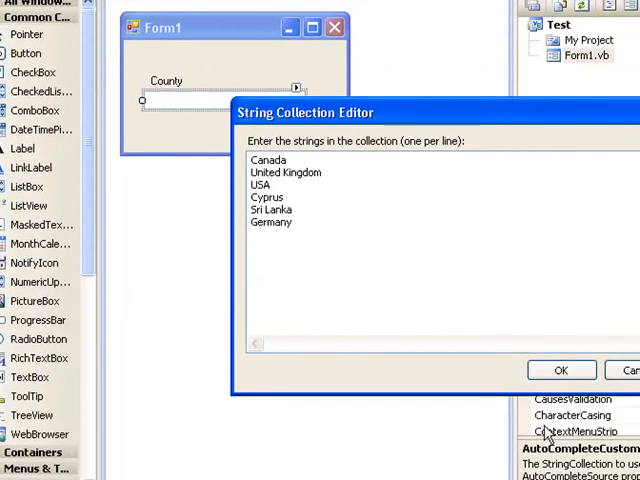
{"action": "left_click", "coordinate": [558, 369]}
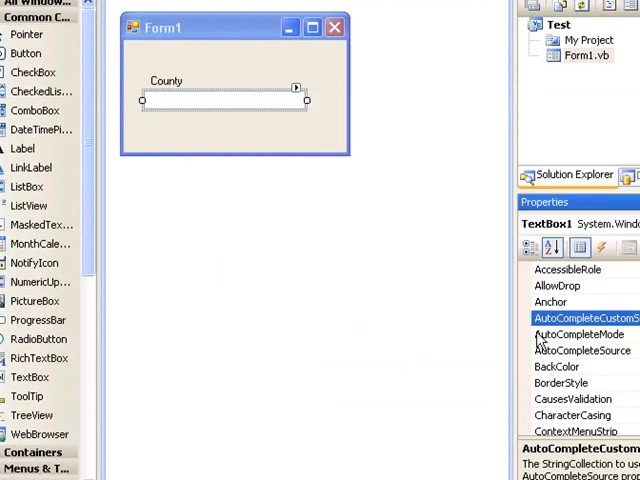
{"action": "mouse_move", "coordinate": [590, 340]}
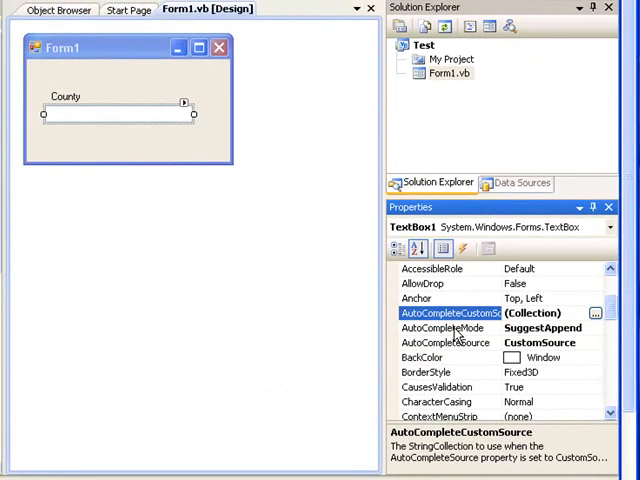
{"action": "left_click", "coordinate": [450, 328]}
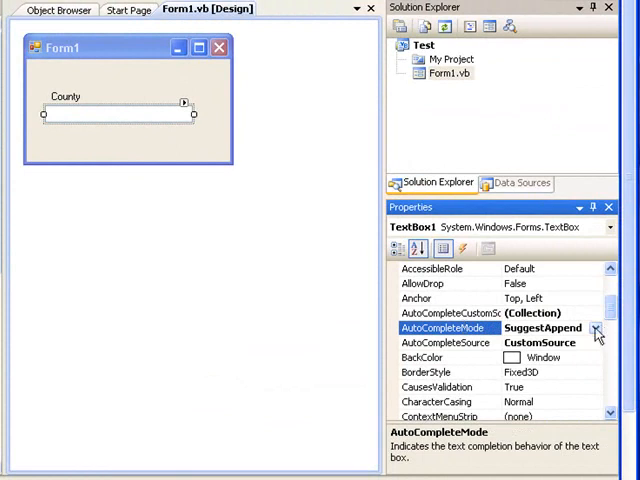
{"action": "left_click", "coordinate": [597, 328]}
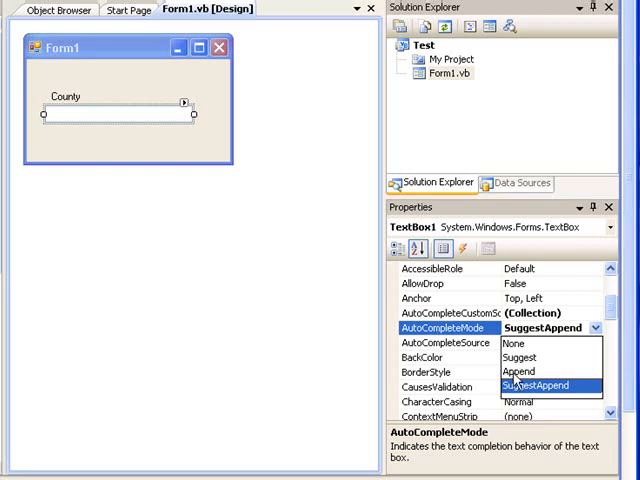
{"action": "mouse_move", "coordinate": [480, 350]}
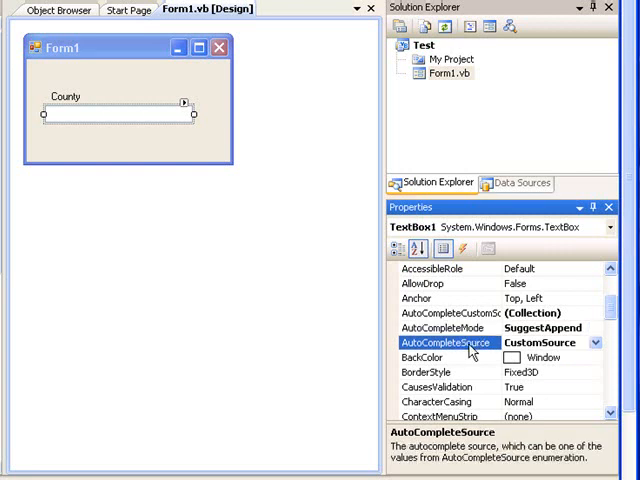
{"action": "left_click", "coordinate": [595, 343]}
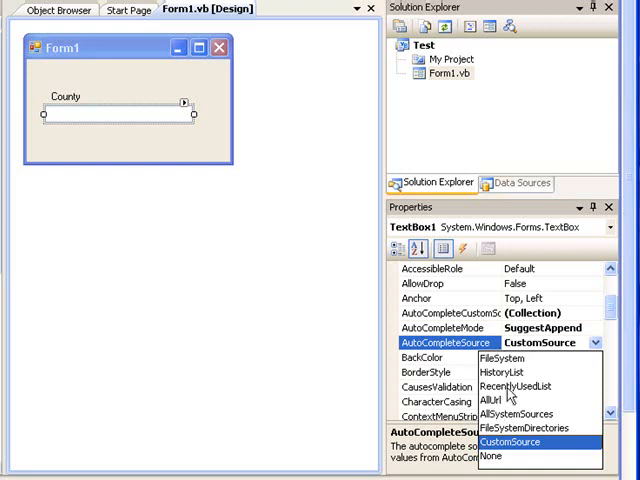
{"action": "mouse_move", "coordinate": [515, 462]}
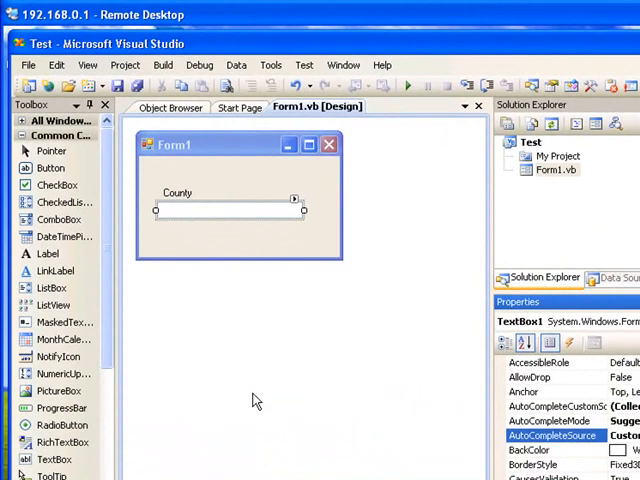
{"action": "mouse_move", "coordinate": [247, 396]}
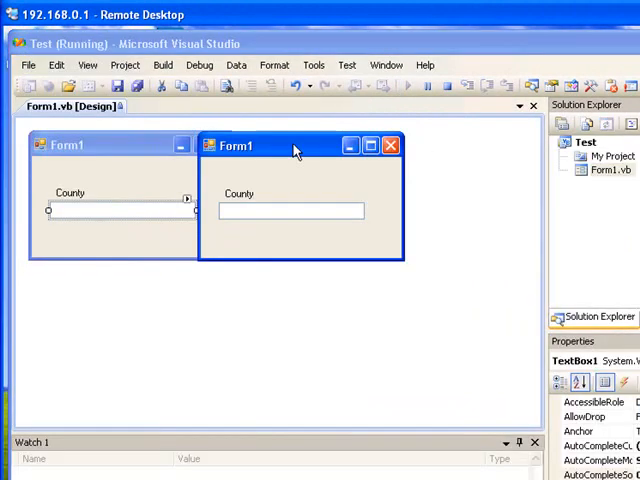
Enter 'United Kingdom' in the running form's County box, completed from the custom list
{"action": "left_click_drag", "start_coordinate": [295, 145], "coordinate": [355, 201]}
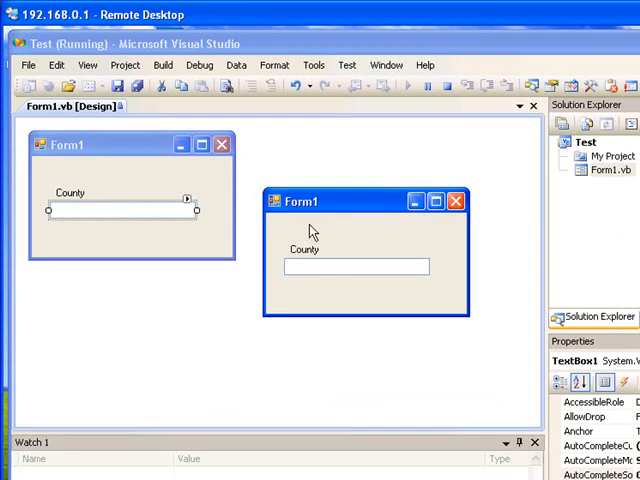
{"action": "mouse_move", "coordinate": [331, 229]}
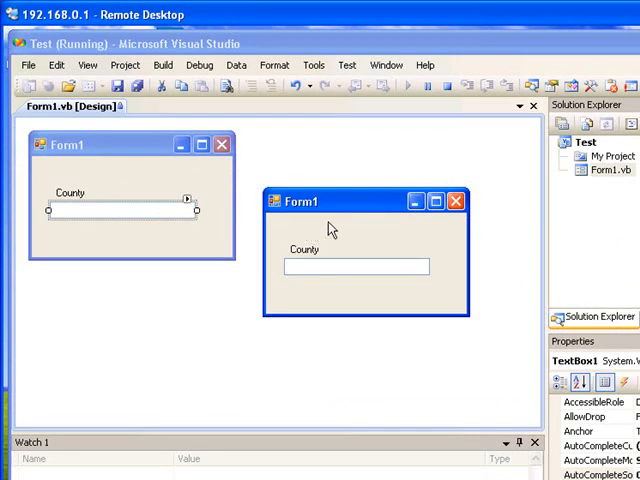
{"action": "type", "text": "United Kingdom"}
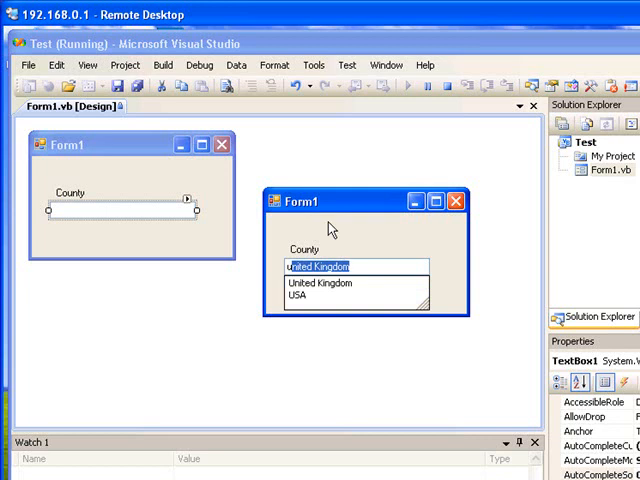
{"action": "mouse_move", "coordinate": [385, 320]}
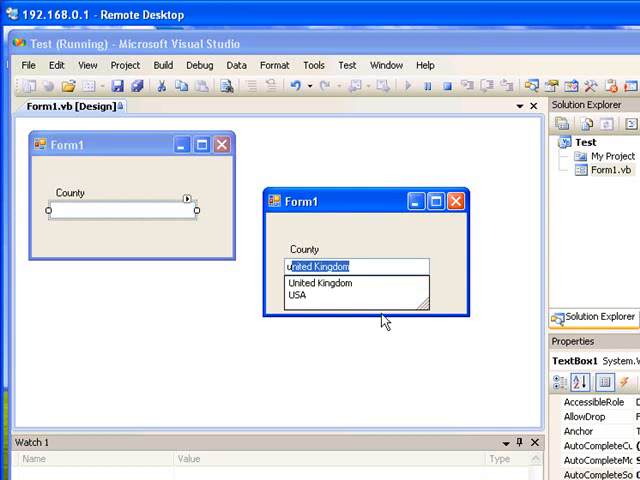
{"action": "mouse_move", "coordinate": [305, 299]}
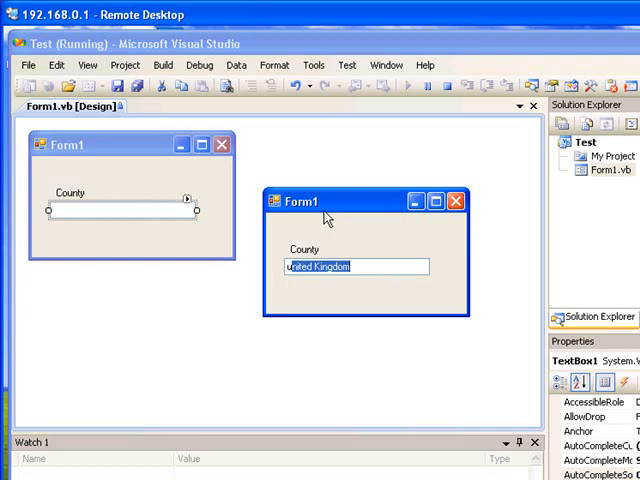
{"action": "mouse_move", "coordinate": [322, 213]}
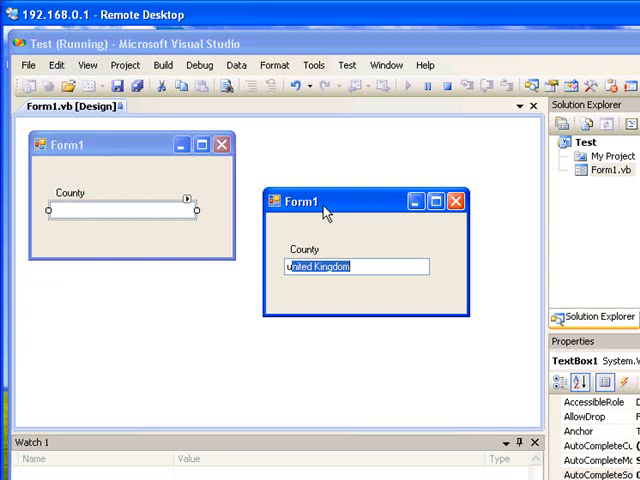
{"action": "mouse_move", "coordinate": [330, 213]}
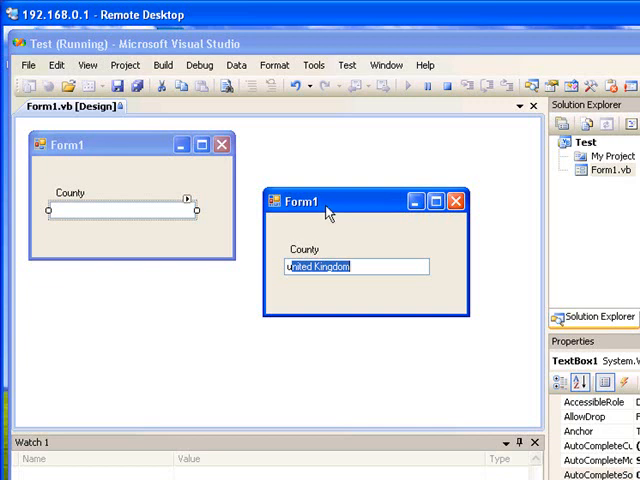